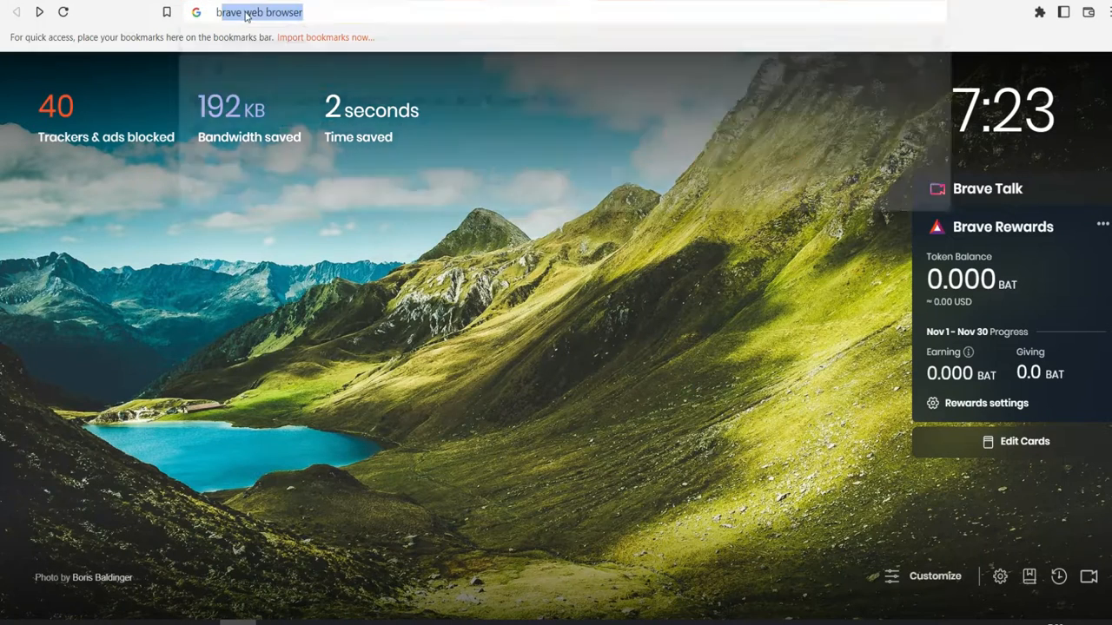
# - Enter "bra" in the new tab's address bar to bring up Brave suggestions
pyautogui.click(259, 12)
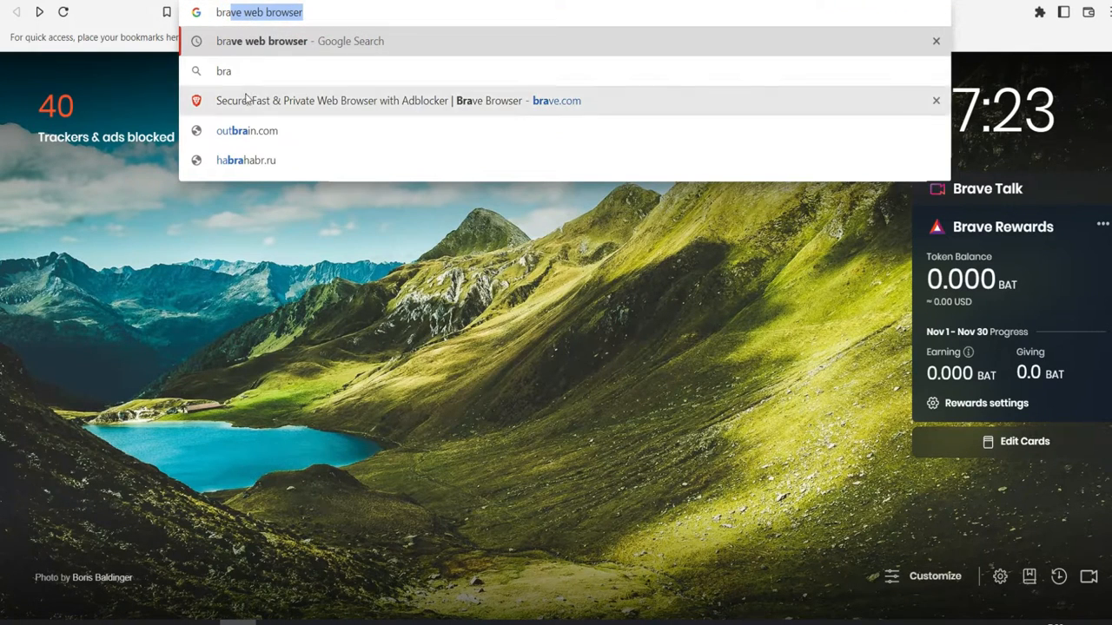
# - Load brave.com from the suggestions and look over "The best privacy online" homepage
pyautogui.click(555, 101)
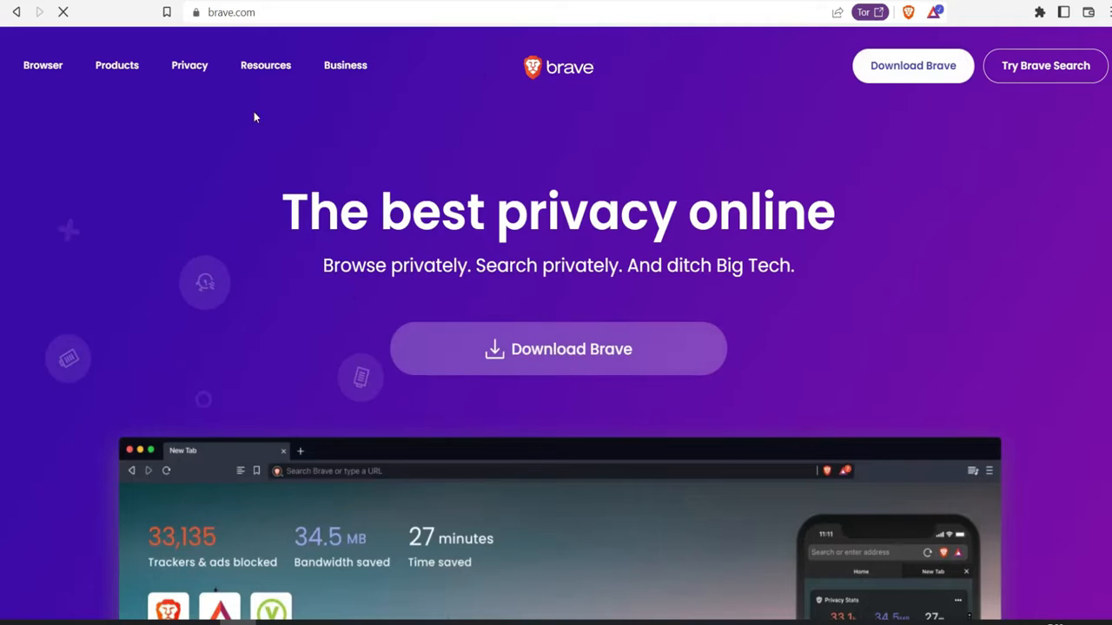
pyautogui.scroll(-3)
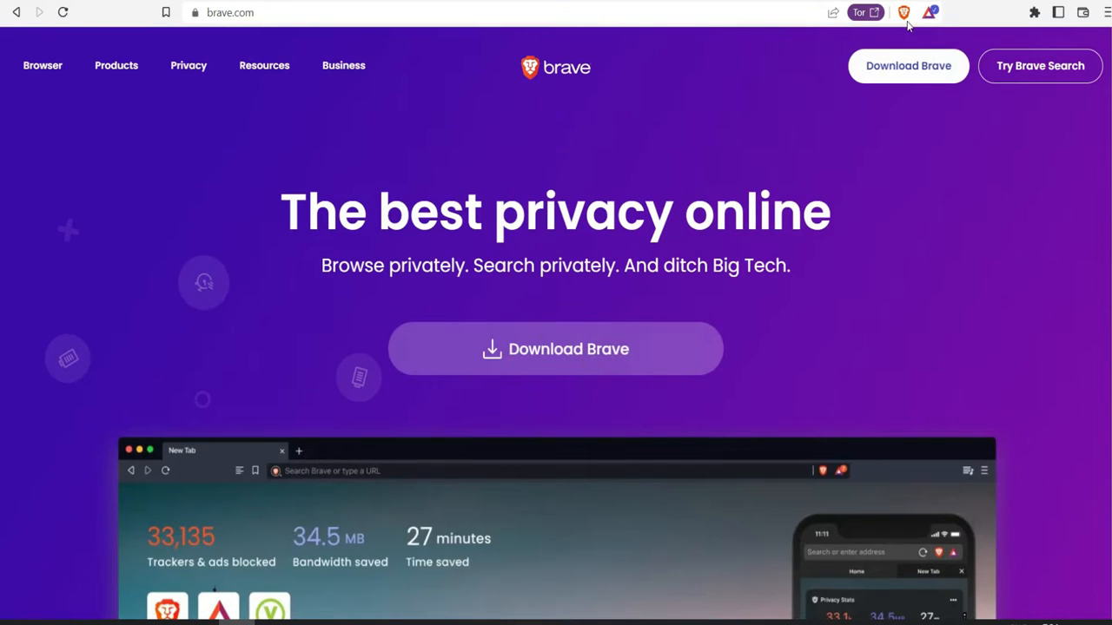
pyautogui.moveTo(903, 13)
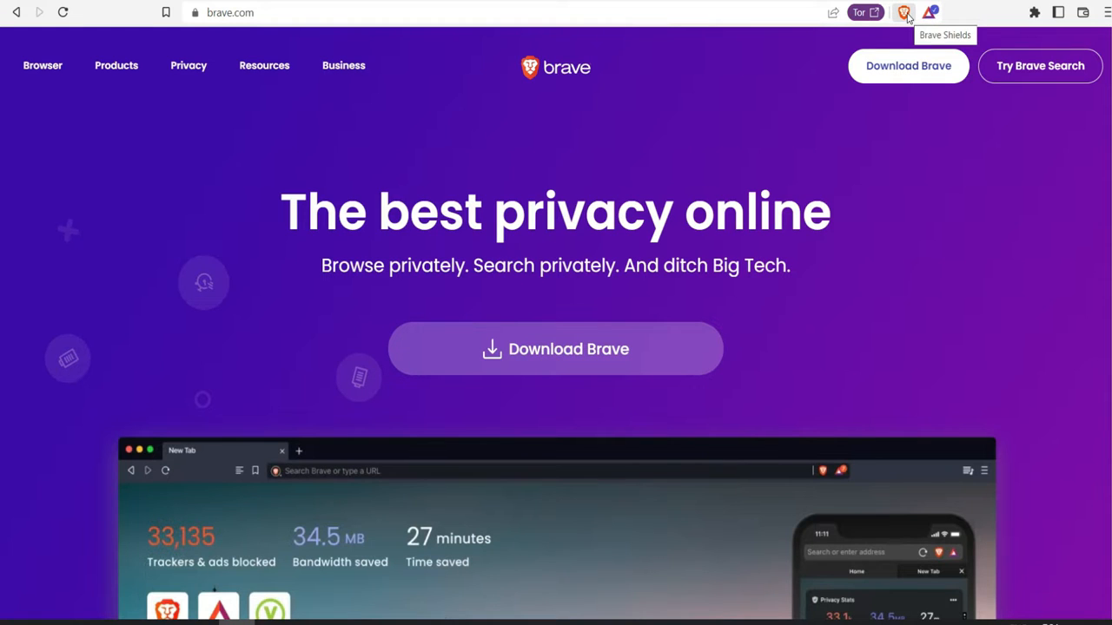
pyautogui.moveTo(604, 118)
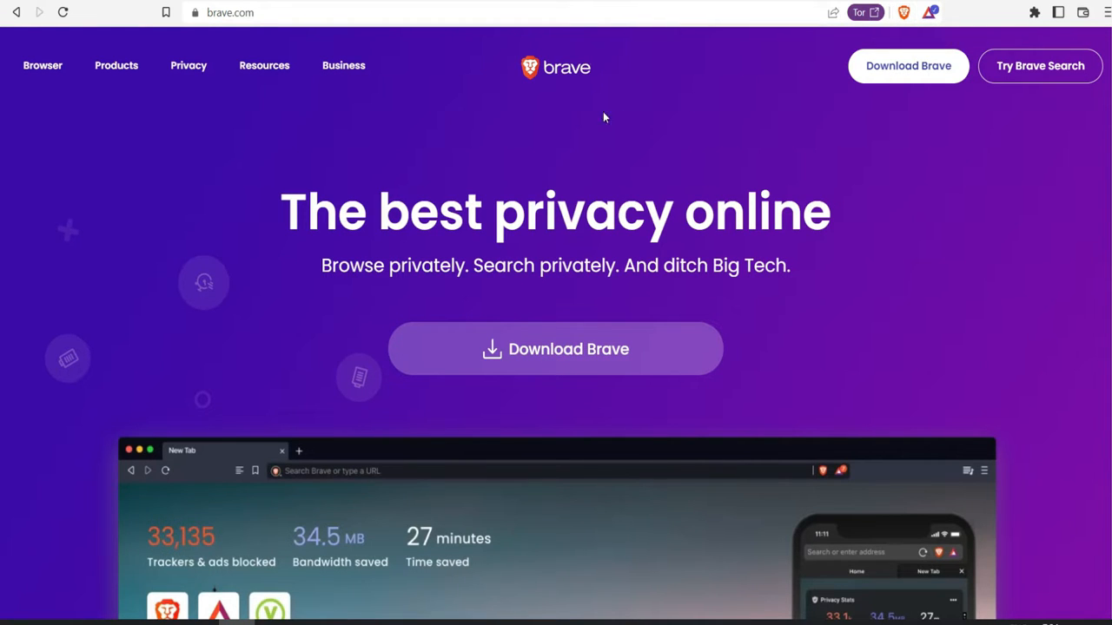
# - In google.com's Shields panel, set fingerprinting to aggressive blocking and turn on HTTPS upgrades
pyautogui.click(188, 66)
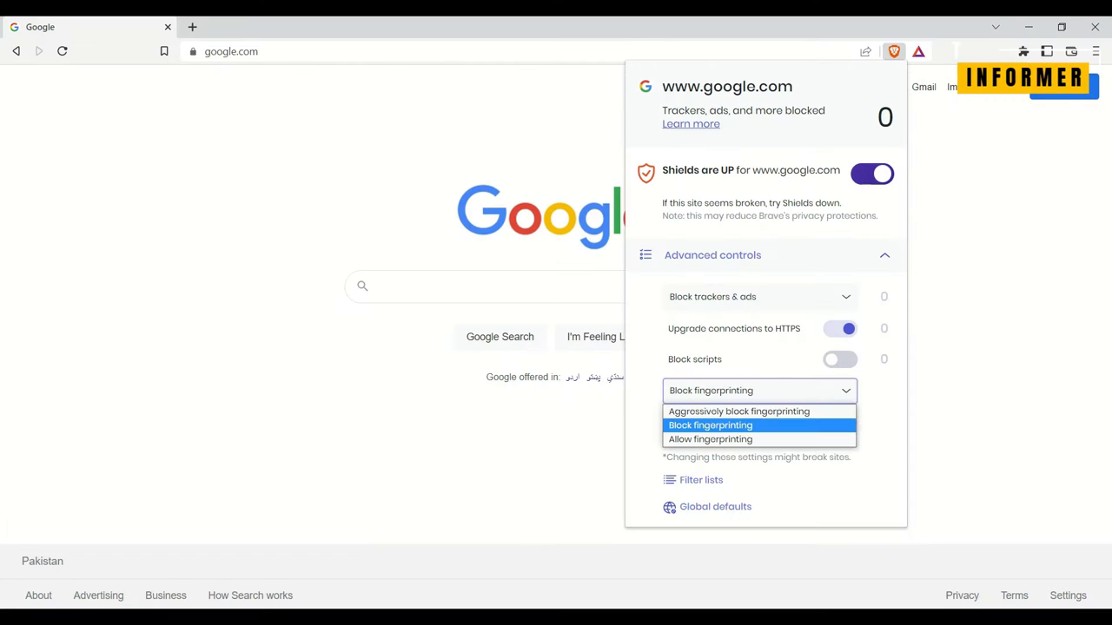
pyautogui.click(738, 410)
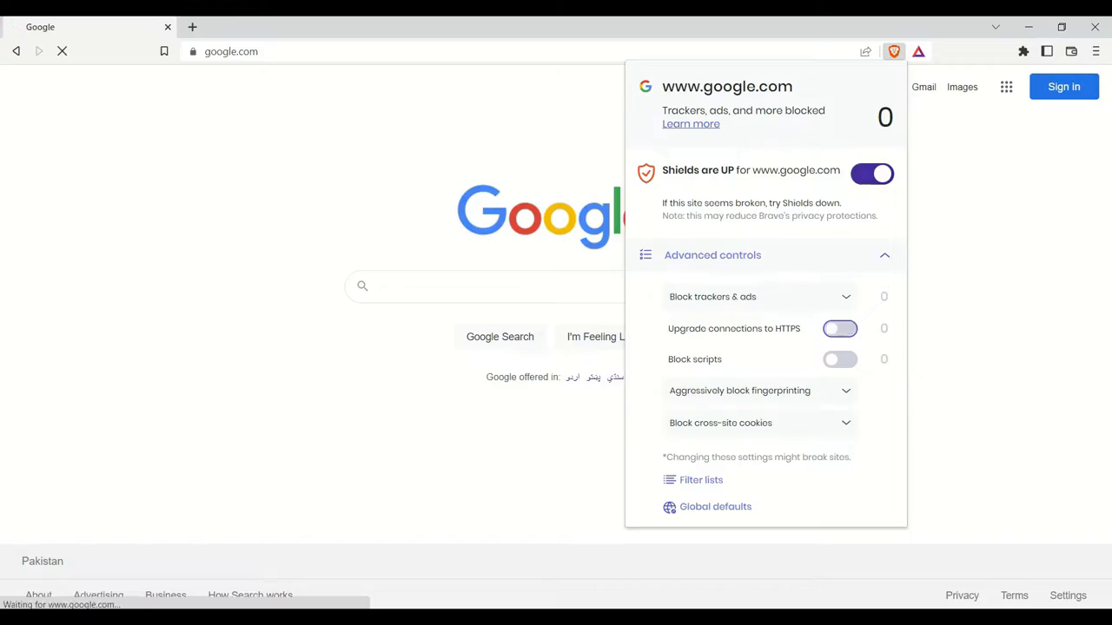
pyautogui.click(839, 328)
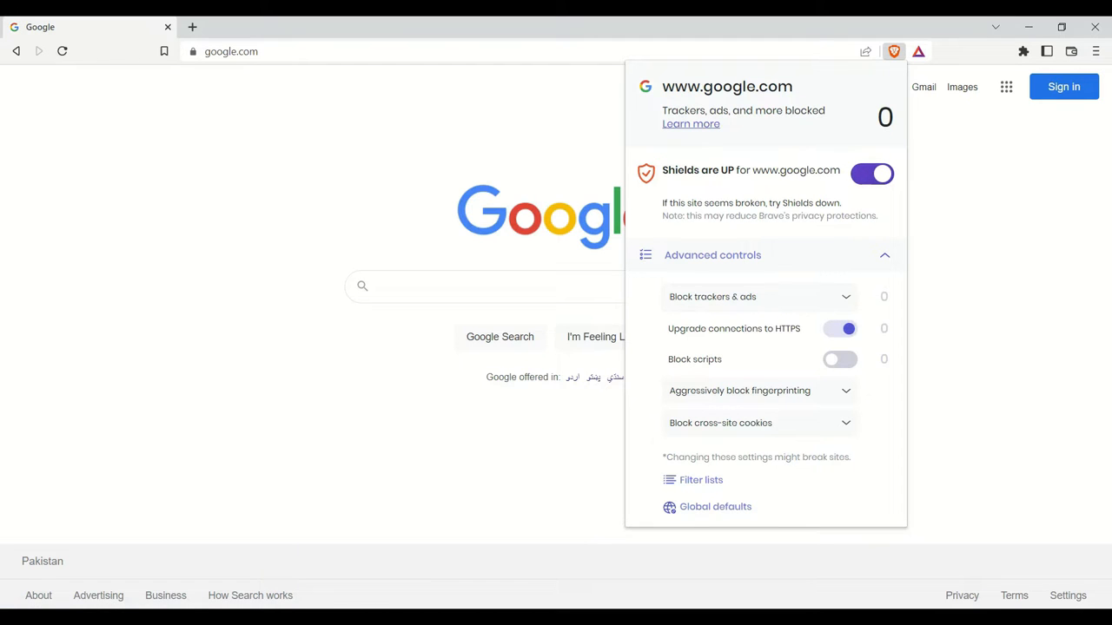